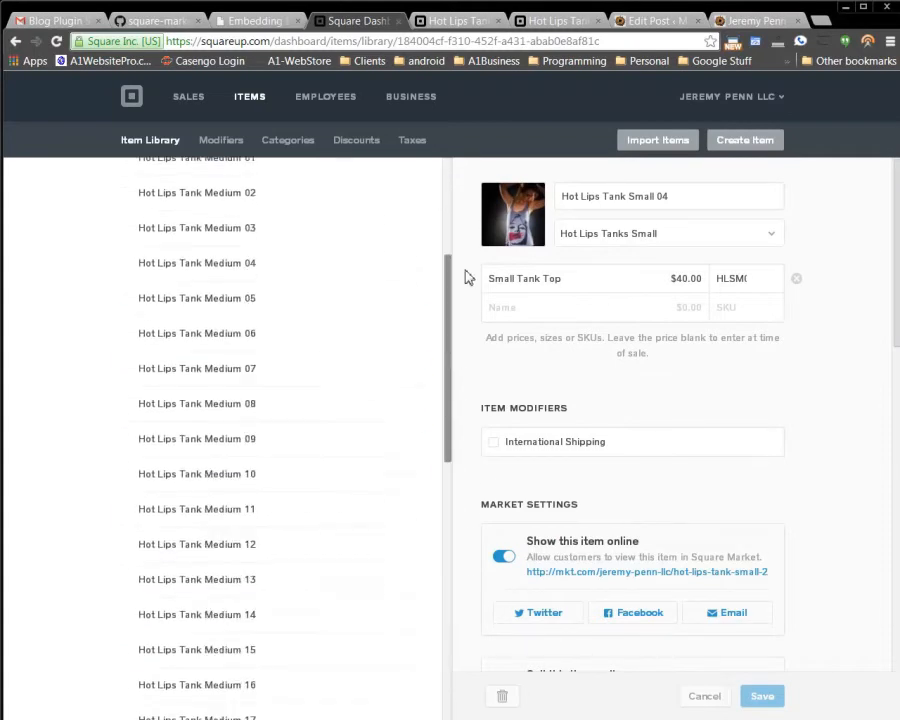
Select Hot Lips Tank Large 01 in the Item Library and follow its mkt.com link
scroll("up", 3)
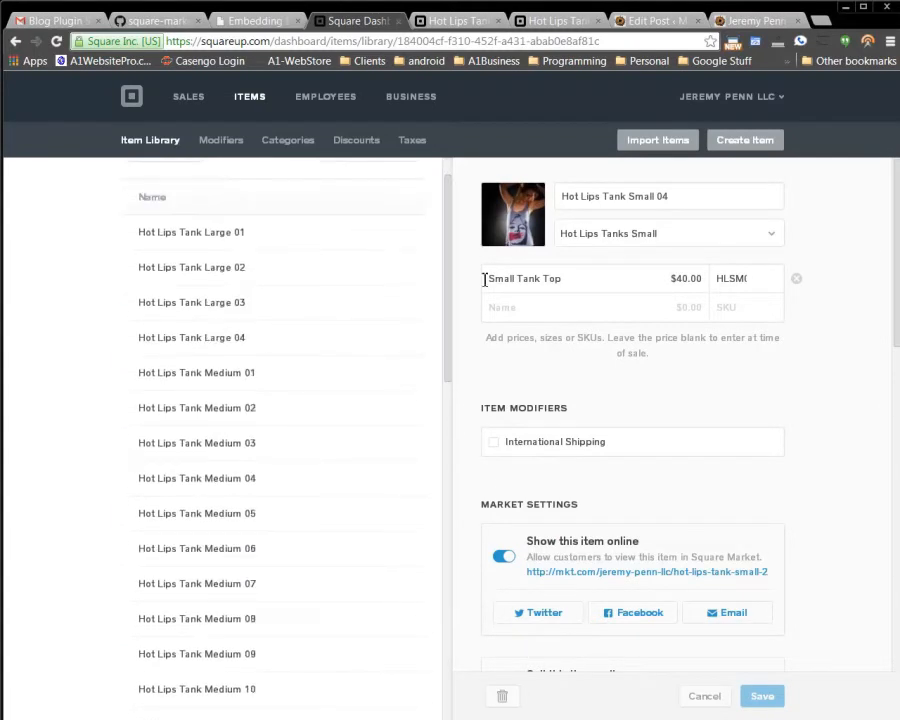
left_click(191, 232)
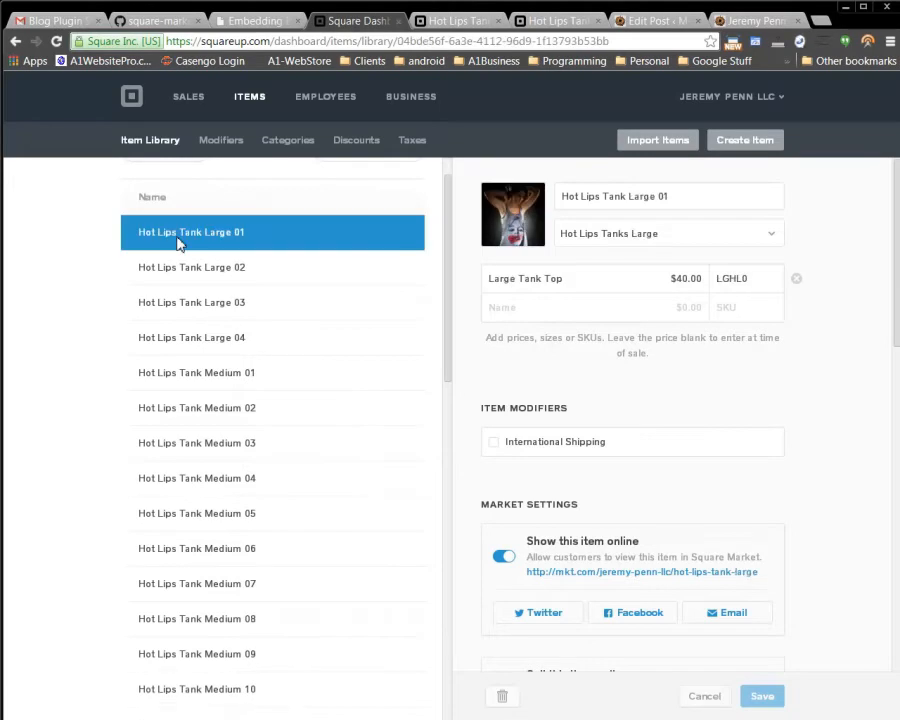
mouse_move(174, 256)
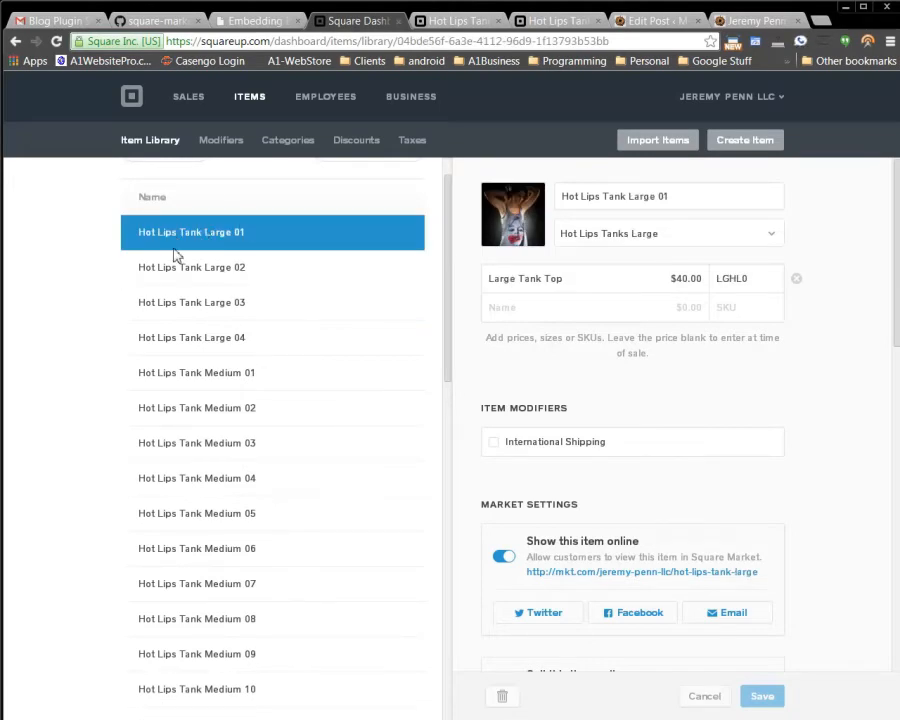
mouse_move(648, 577)
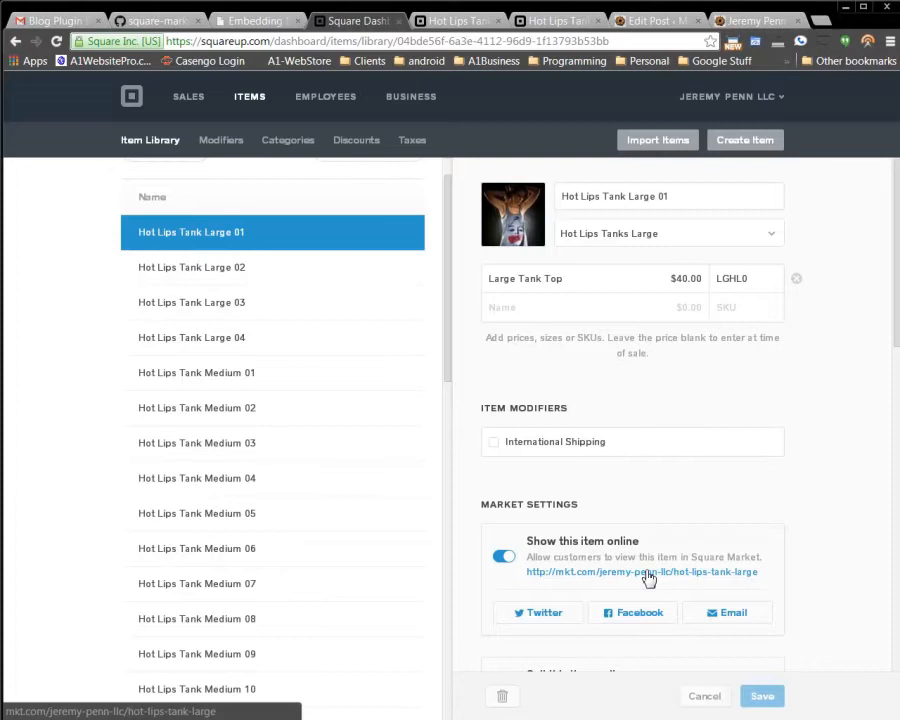
left_click(641, 571)
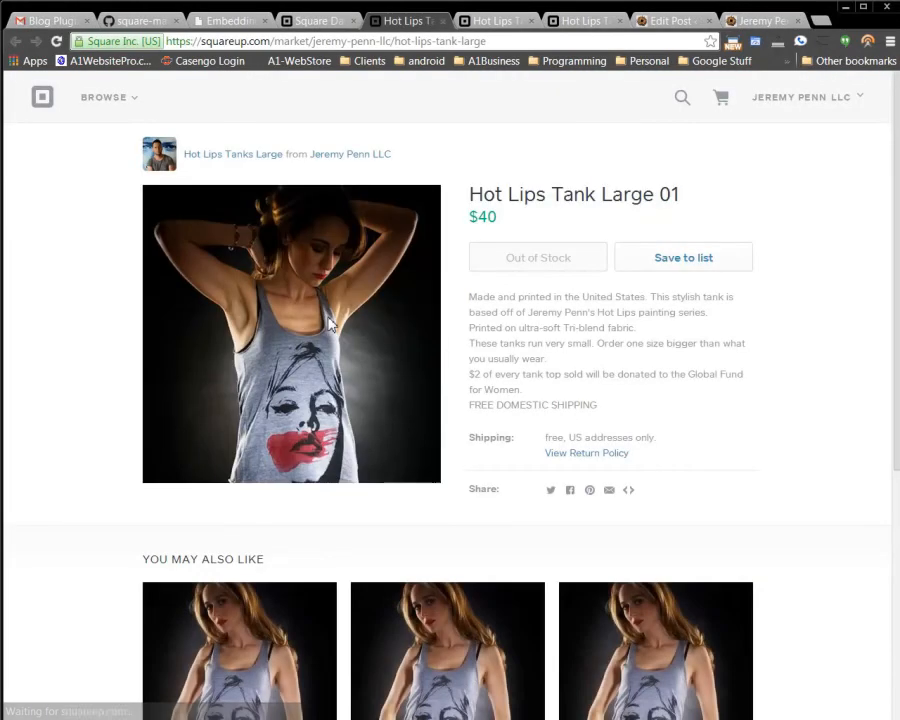
mouse_move(629, 491)
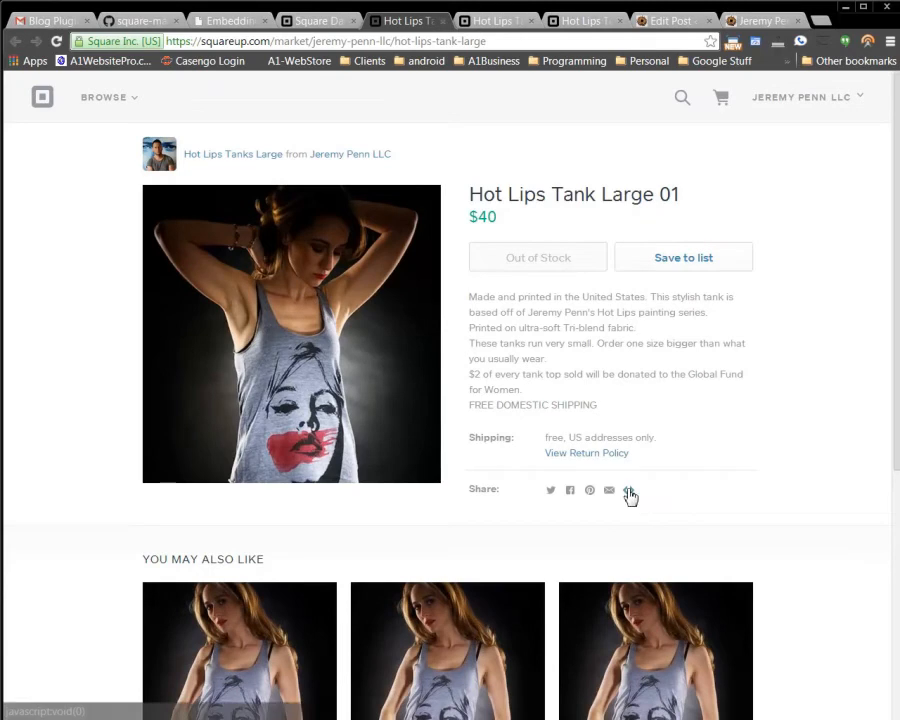
Show and select the Hot Lips Tank Large 01 embed code, then switch tabs
left_click(630, 490)
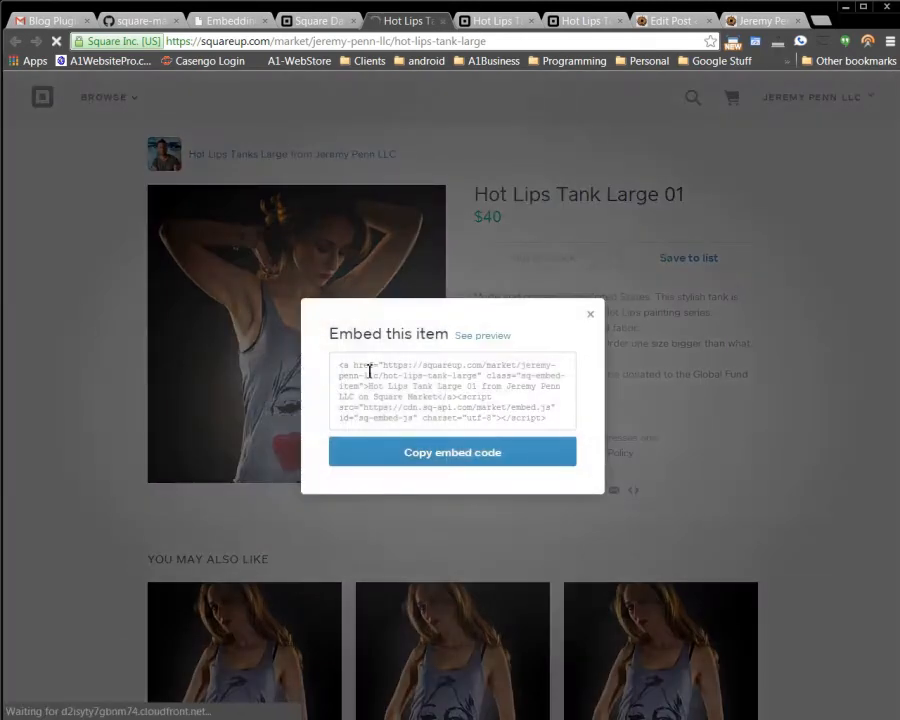
triple_click(452, 390)
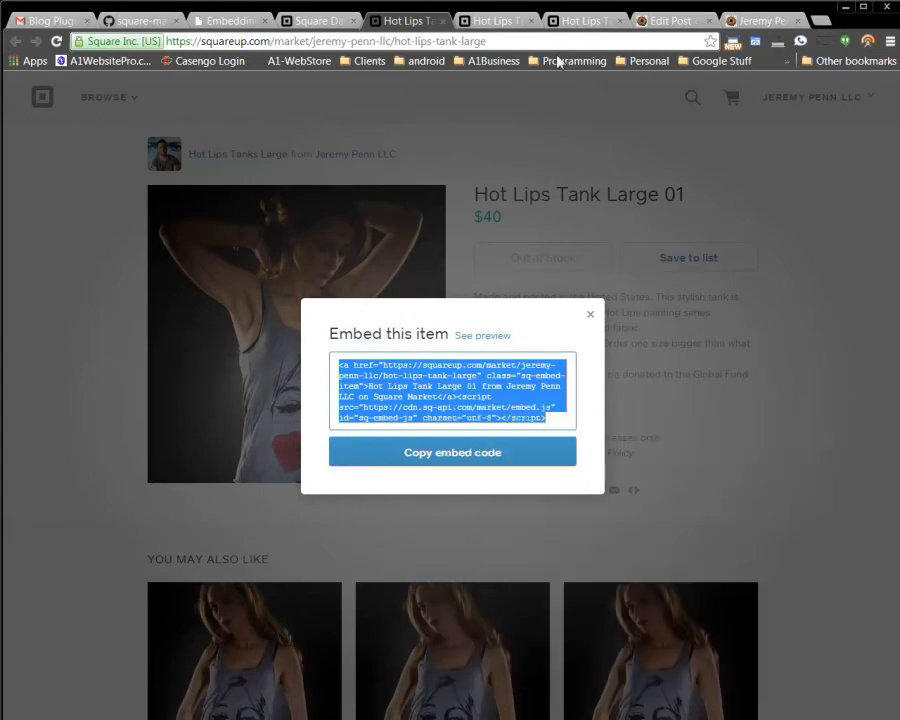
left_click(665, 20)
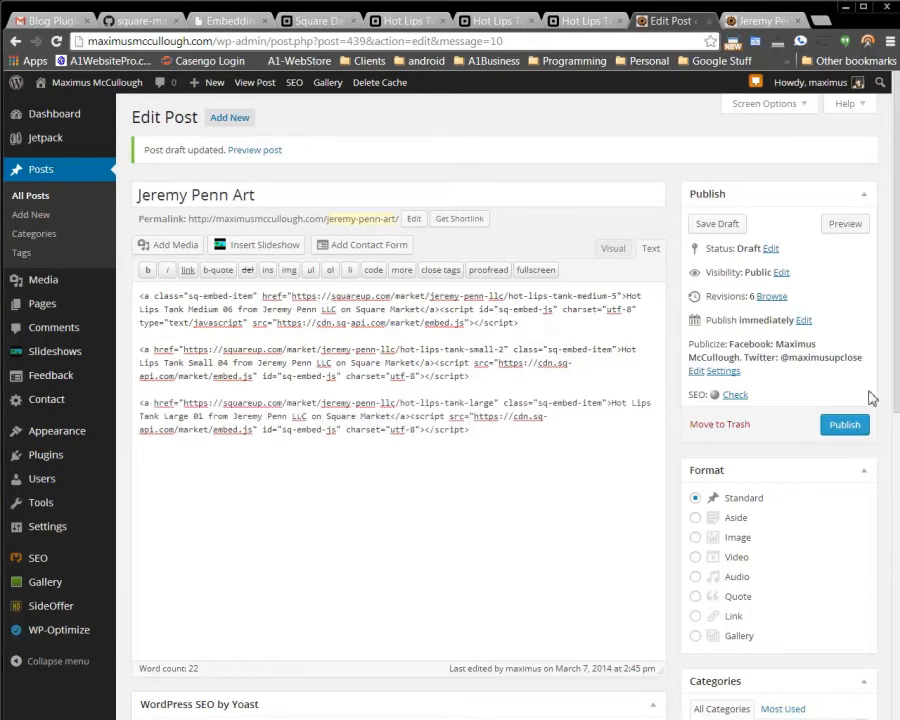
Save the WordPress draft with the new embed and switch to the post preview
left_click(717, 223)
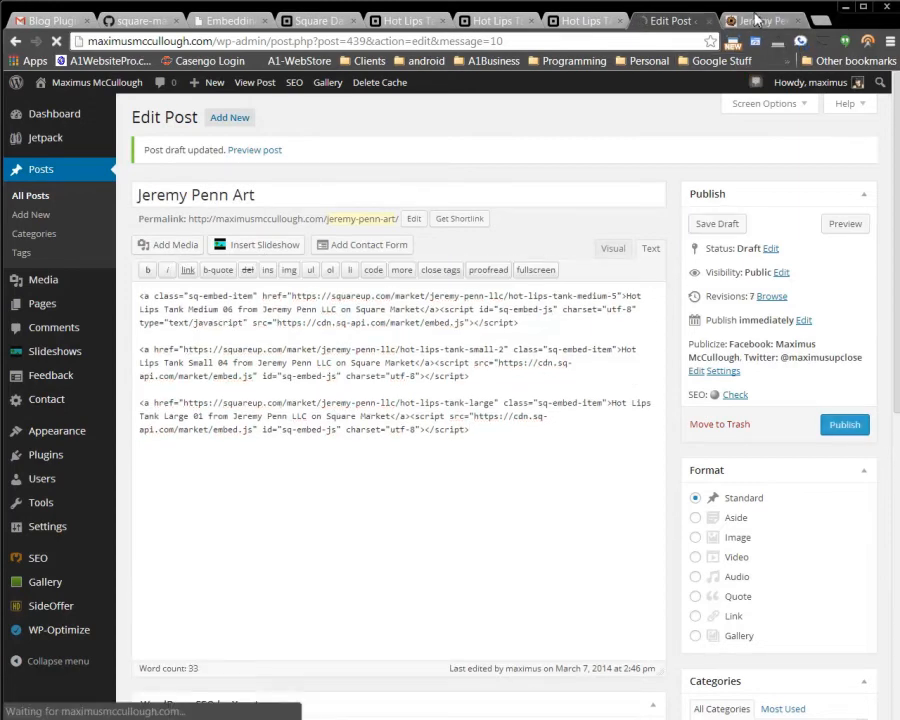
left_click(255, 149)
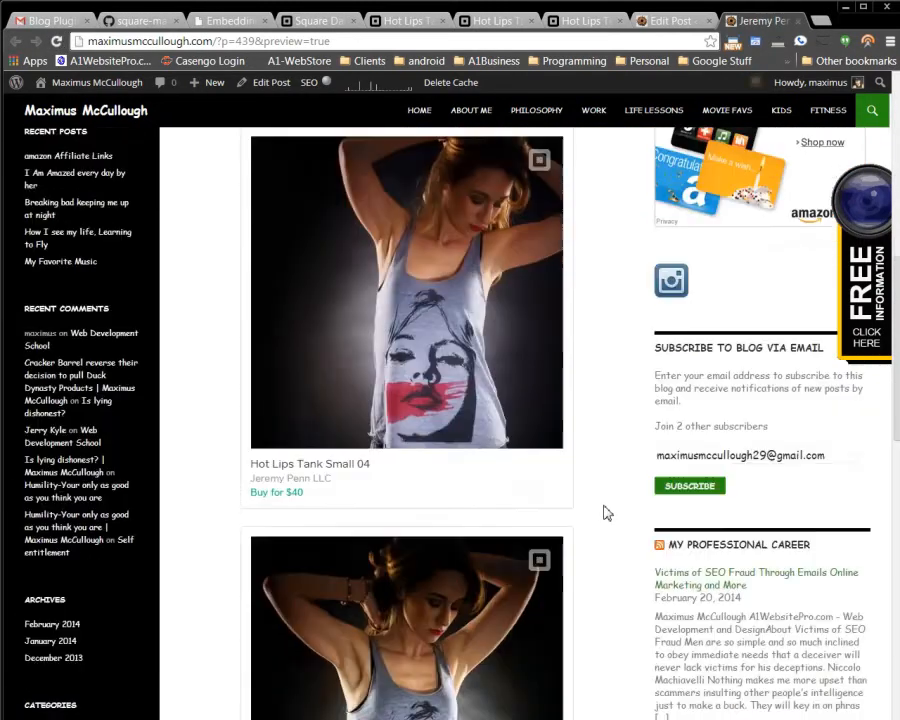
Scroll to the Hot Lips Tank Large 01 card and open View on Square Market
scroll("down", 3)
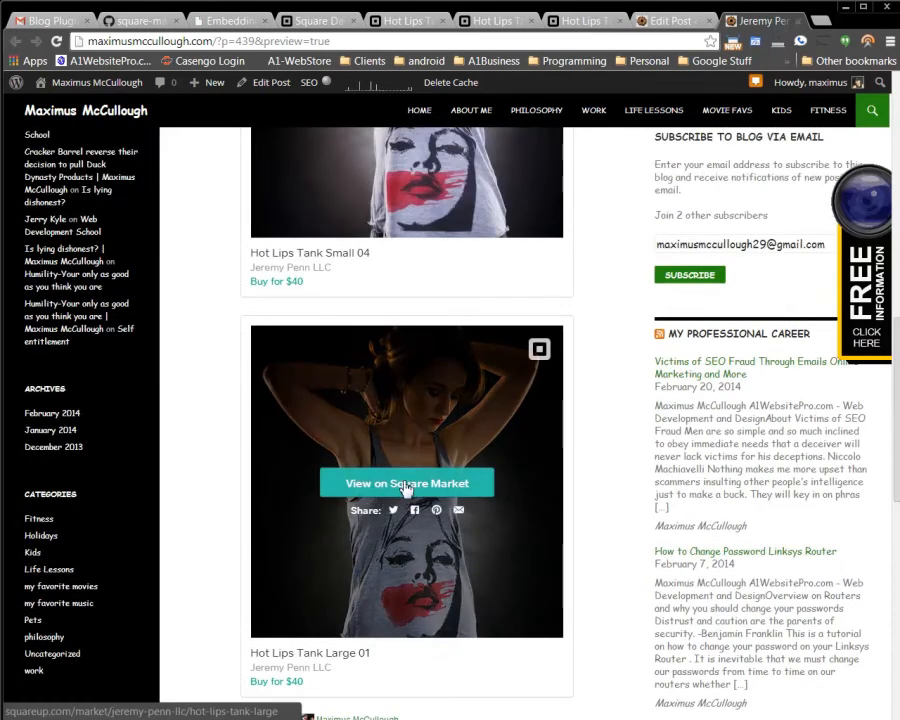
left_click(406, 483)
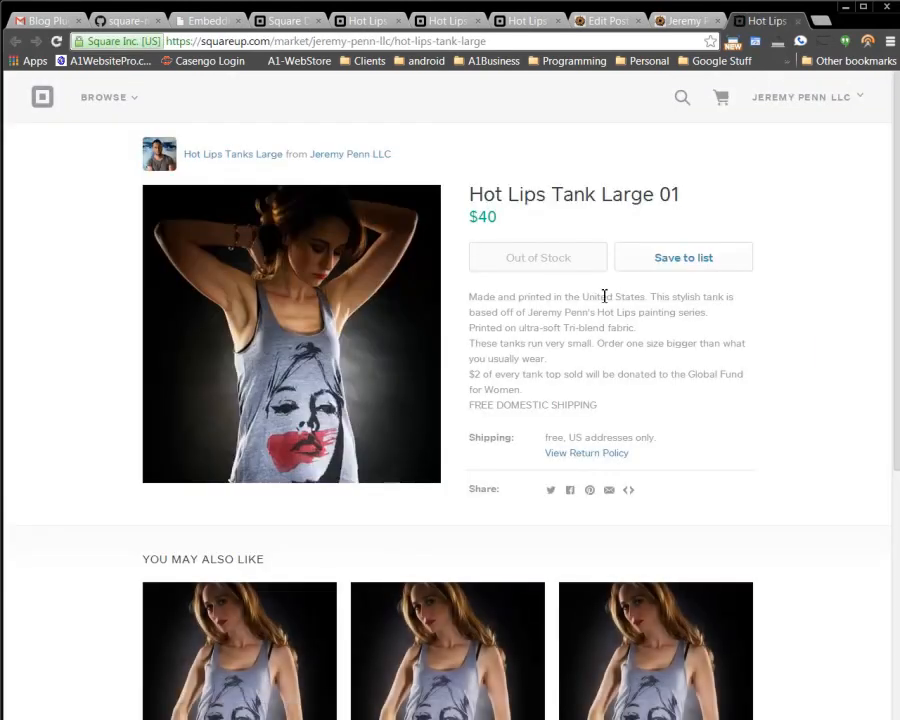
mouse_move(669, 92)
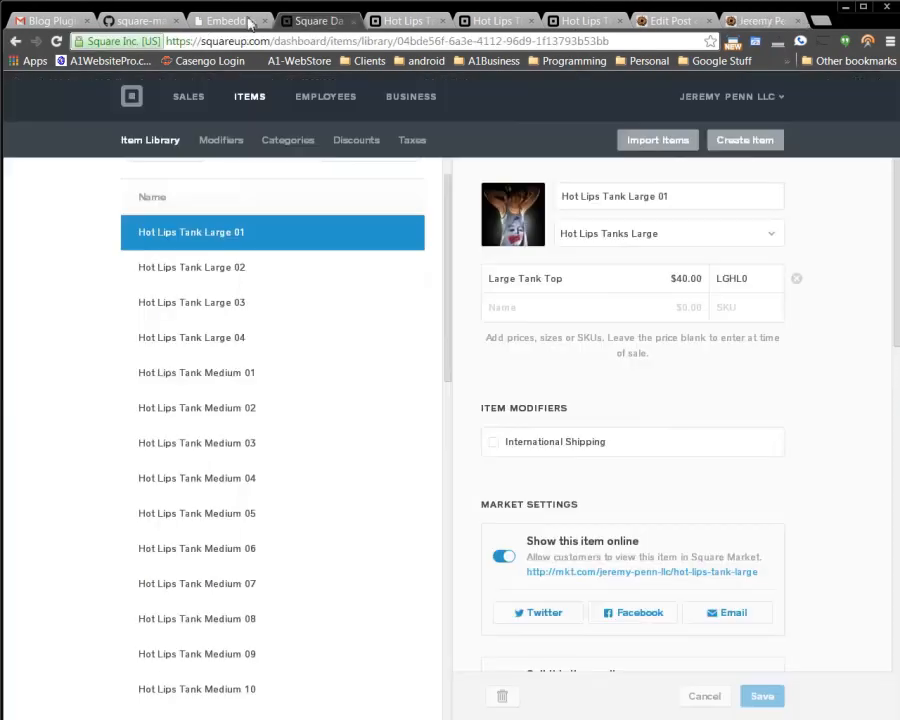
mouse_move(417, 551)
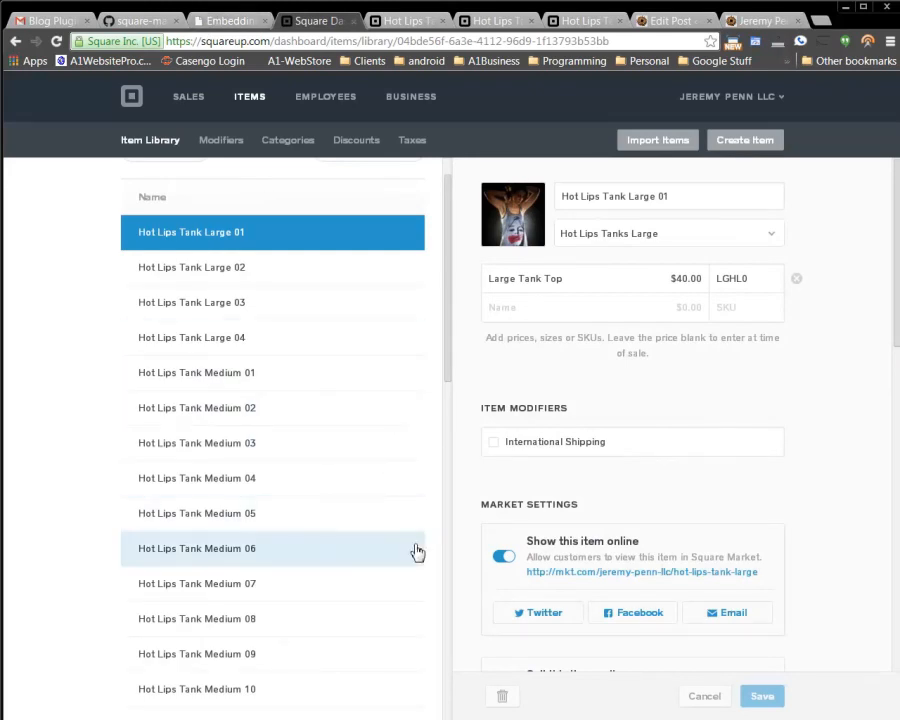
Switch to the Embedding Items with Square Market guide tab
left_click(228, 20)
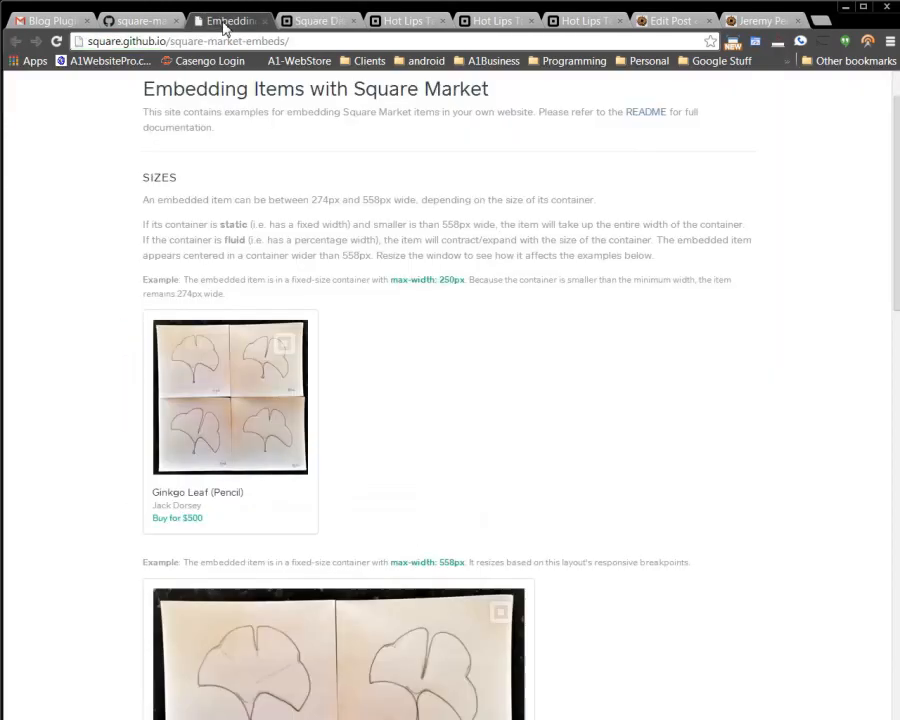